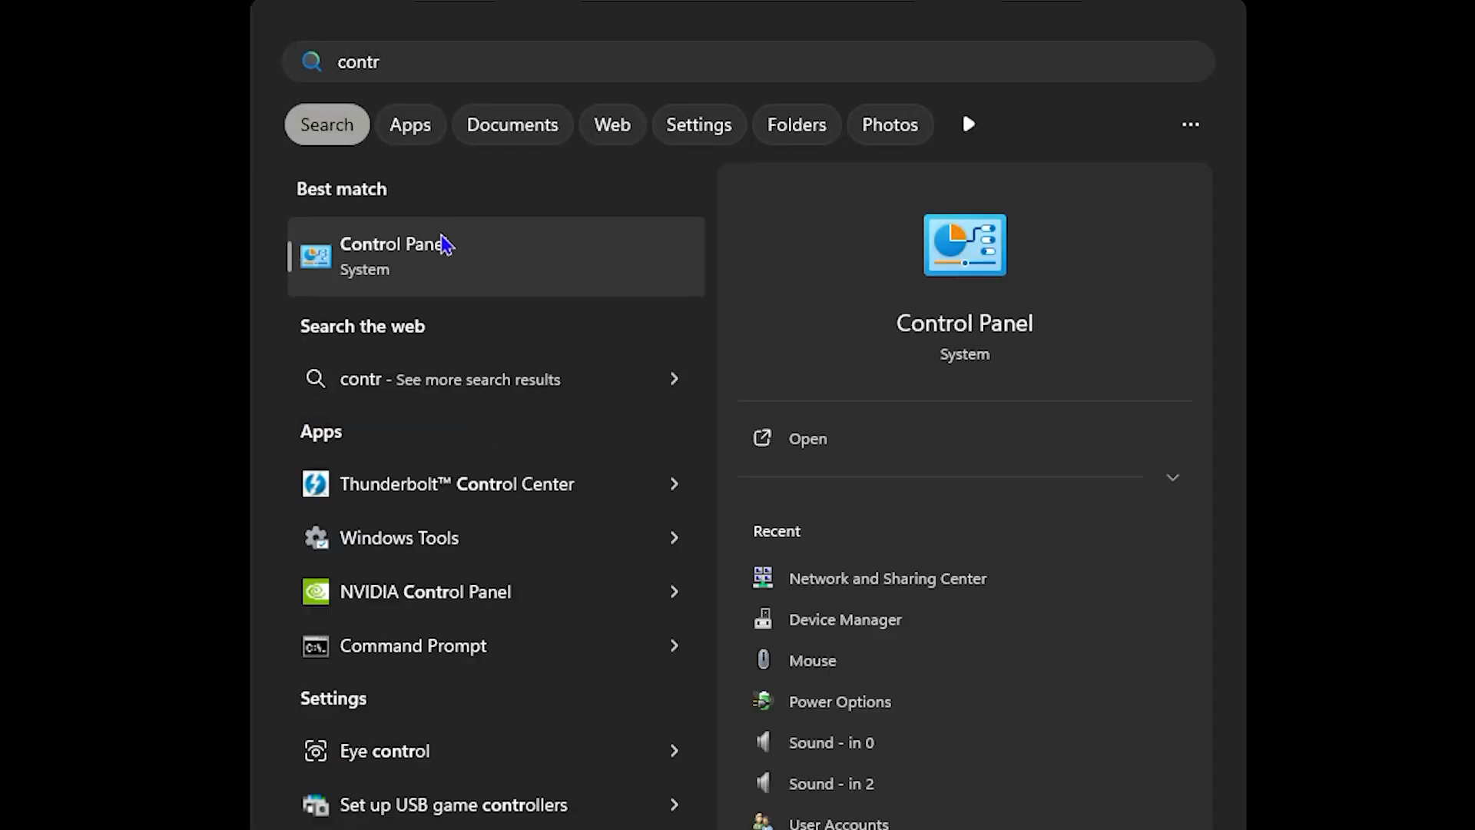
Step: Launch Control Panel from the best-match search result
{"action": "left_click", "coordinate": [389, 255]}
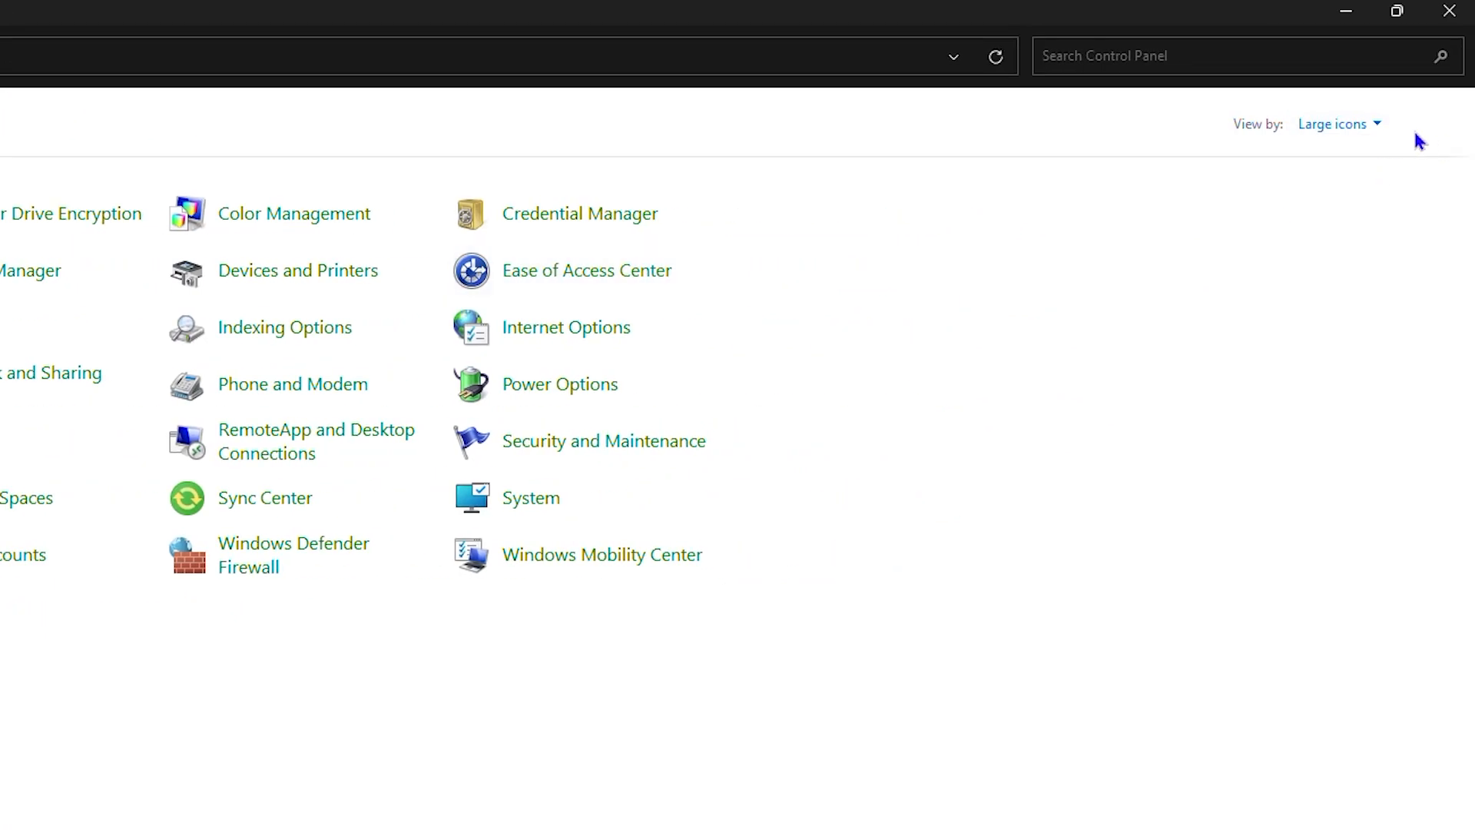
Step: Switch the Control Panel view from Category to Small icons
{"action": "left_click", "coordinate": [1338, 123]}
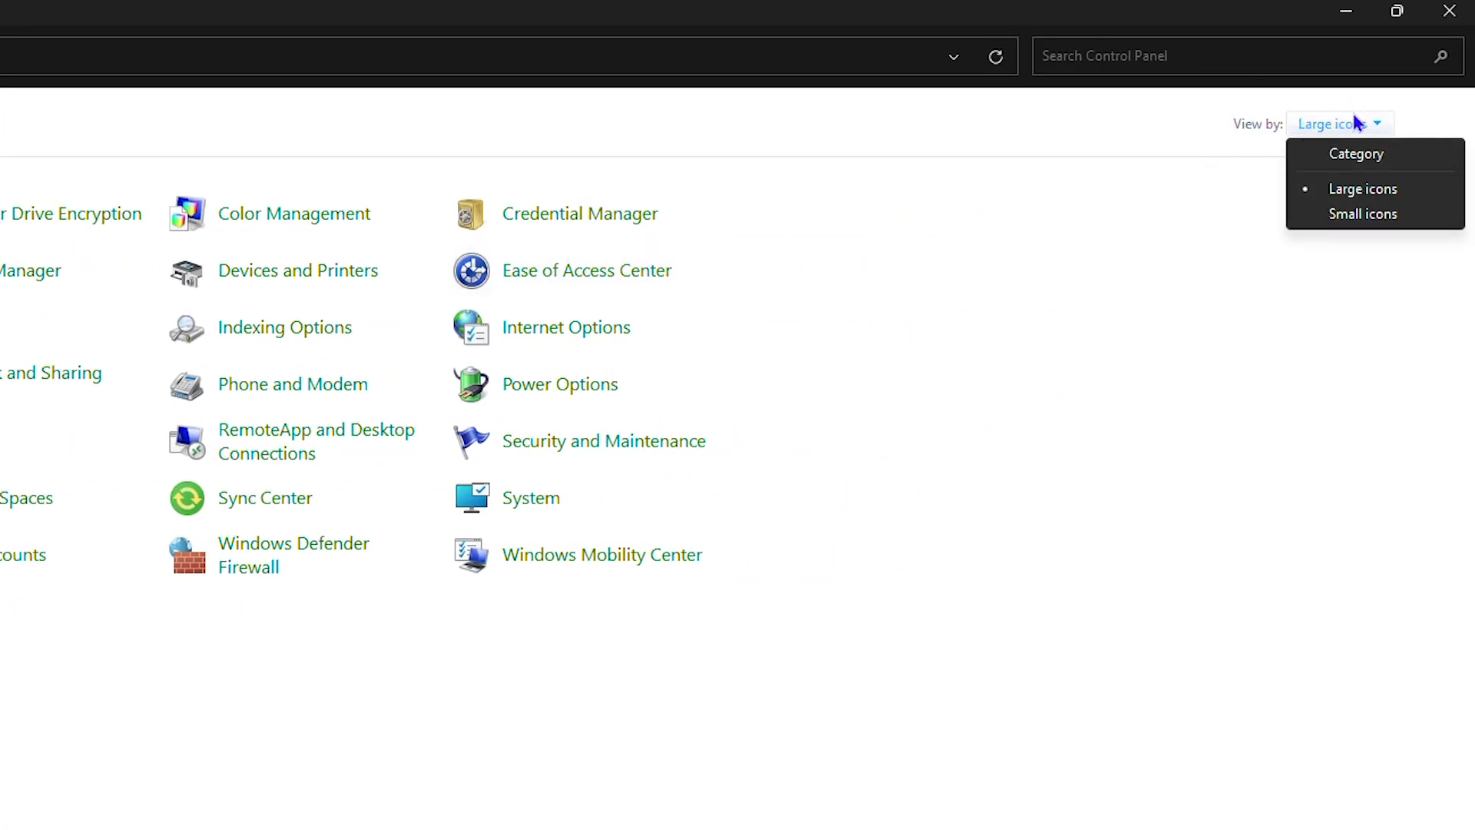
{"action": "mouse_move", "coordinate": [1363, 213]}
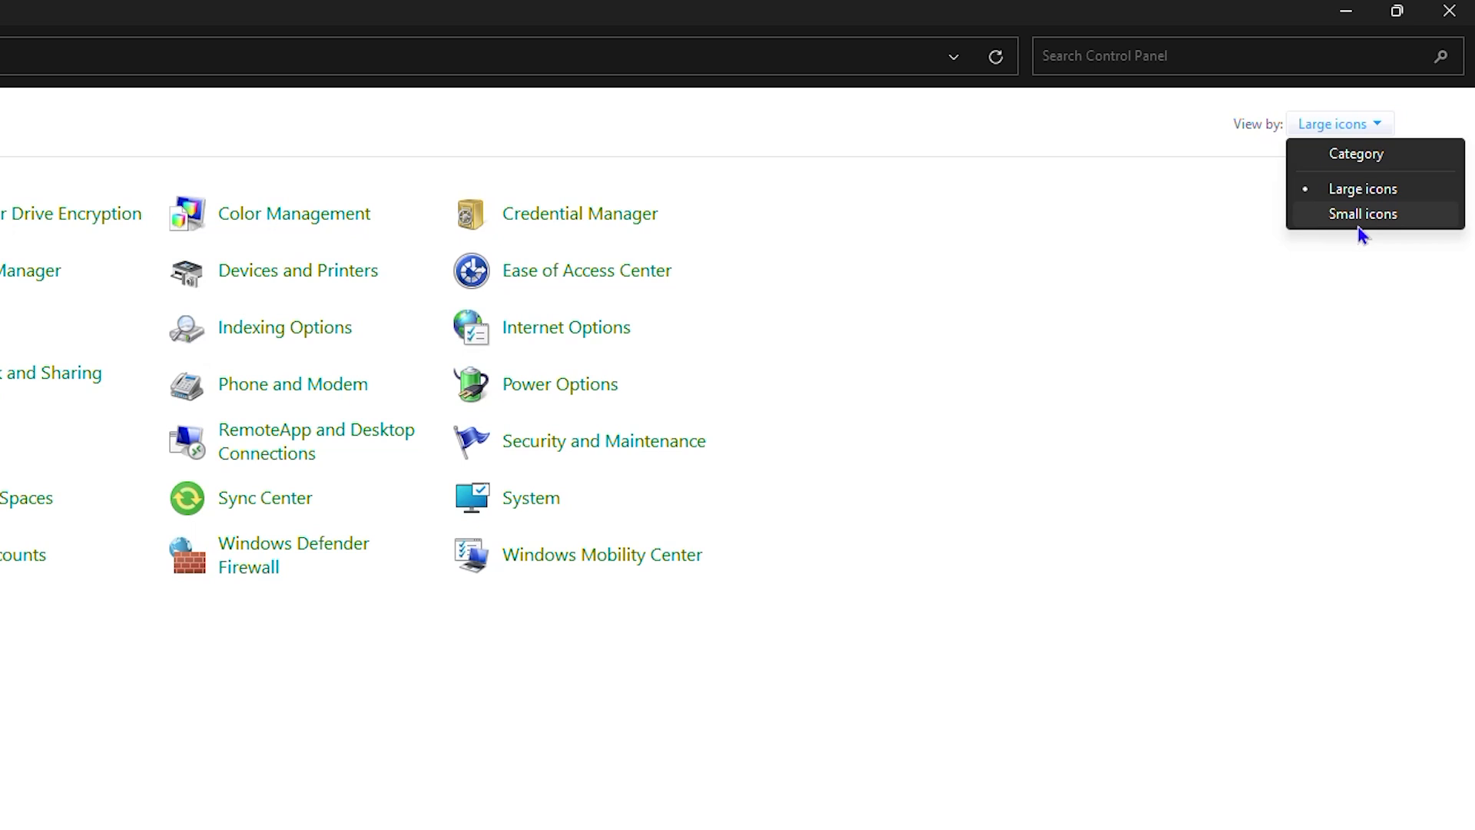
{"action": "mouse_move", "coordinate": [1363, 159]}
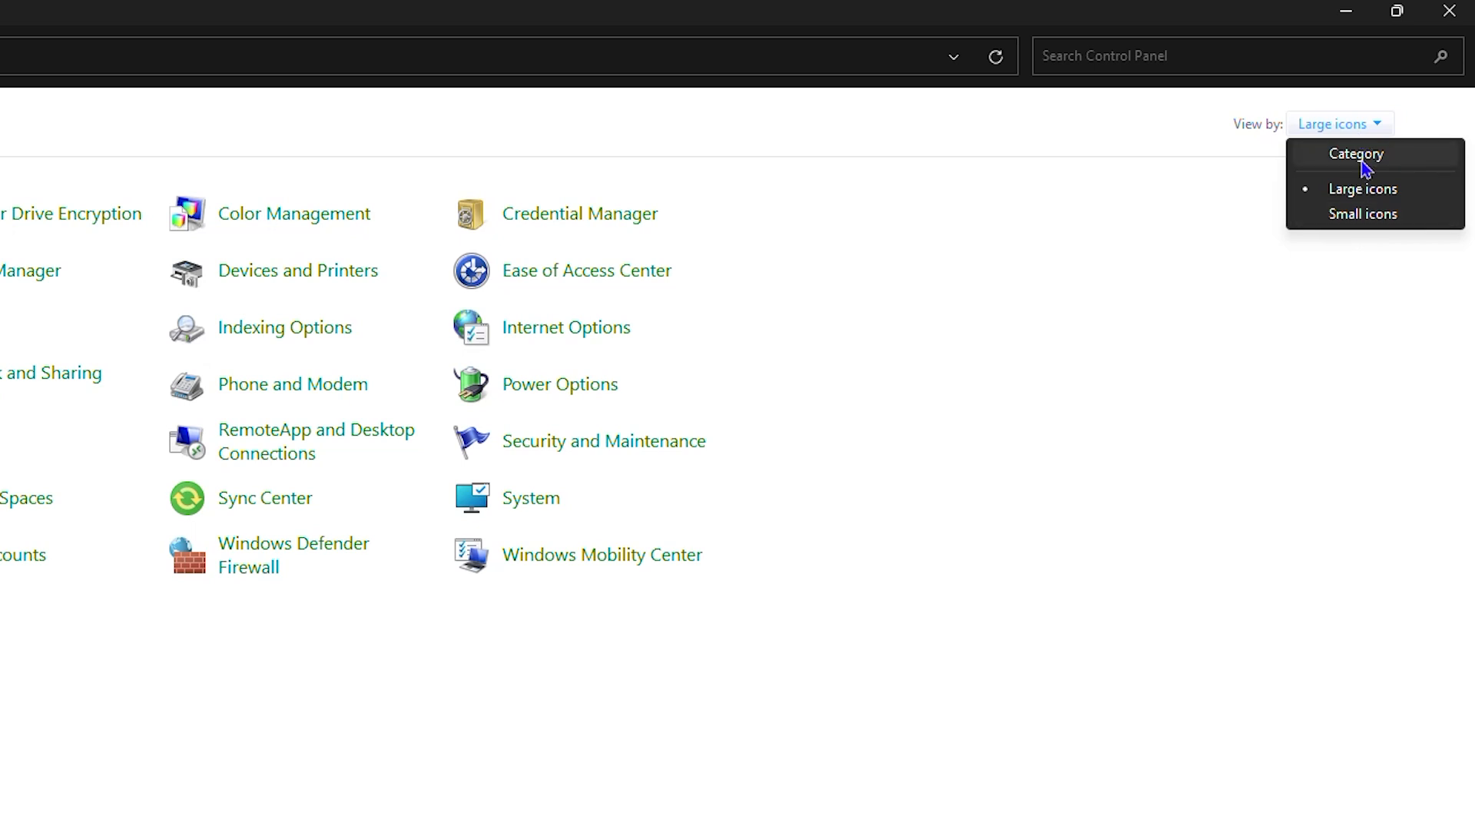
{"action": "left_click", "coordinate": [1355, 153]}
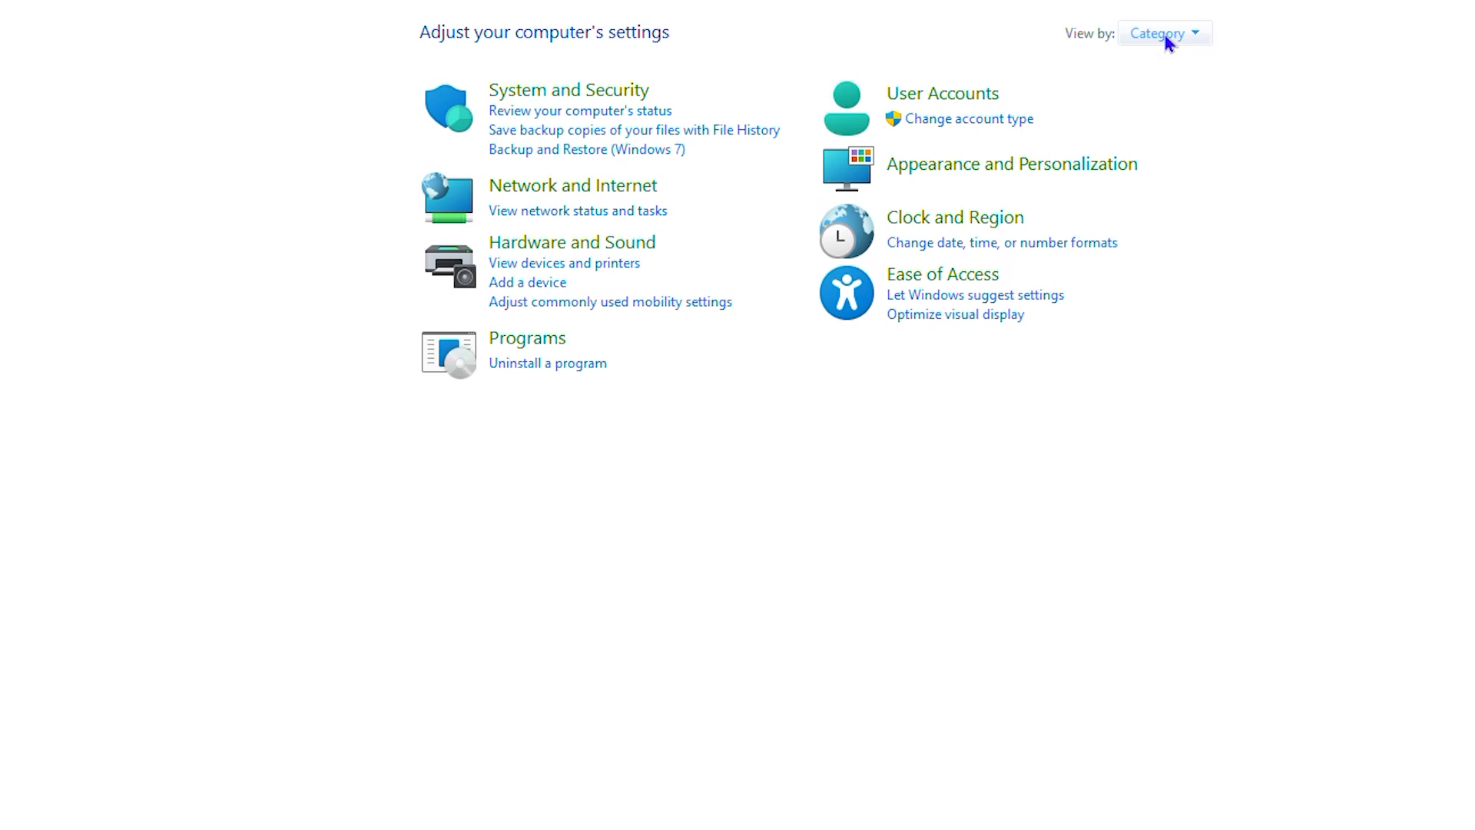
{"action": "left_click", "coordinate": [1163, 32]}
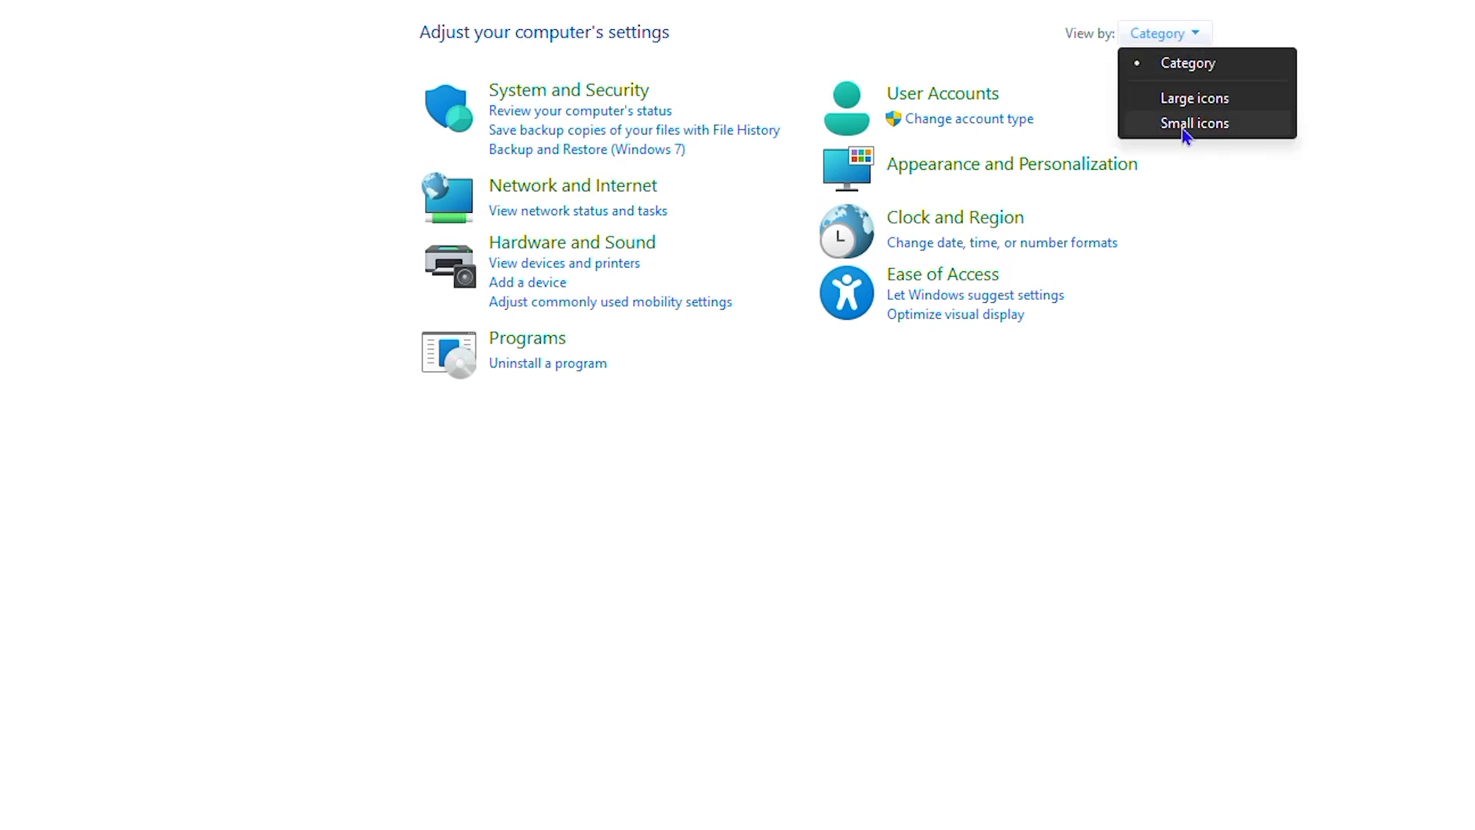
{"action": "left_click", "coordinate": [1193, 123]}
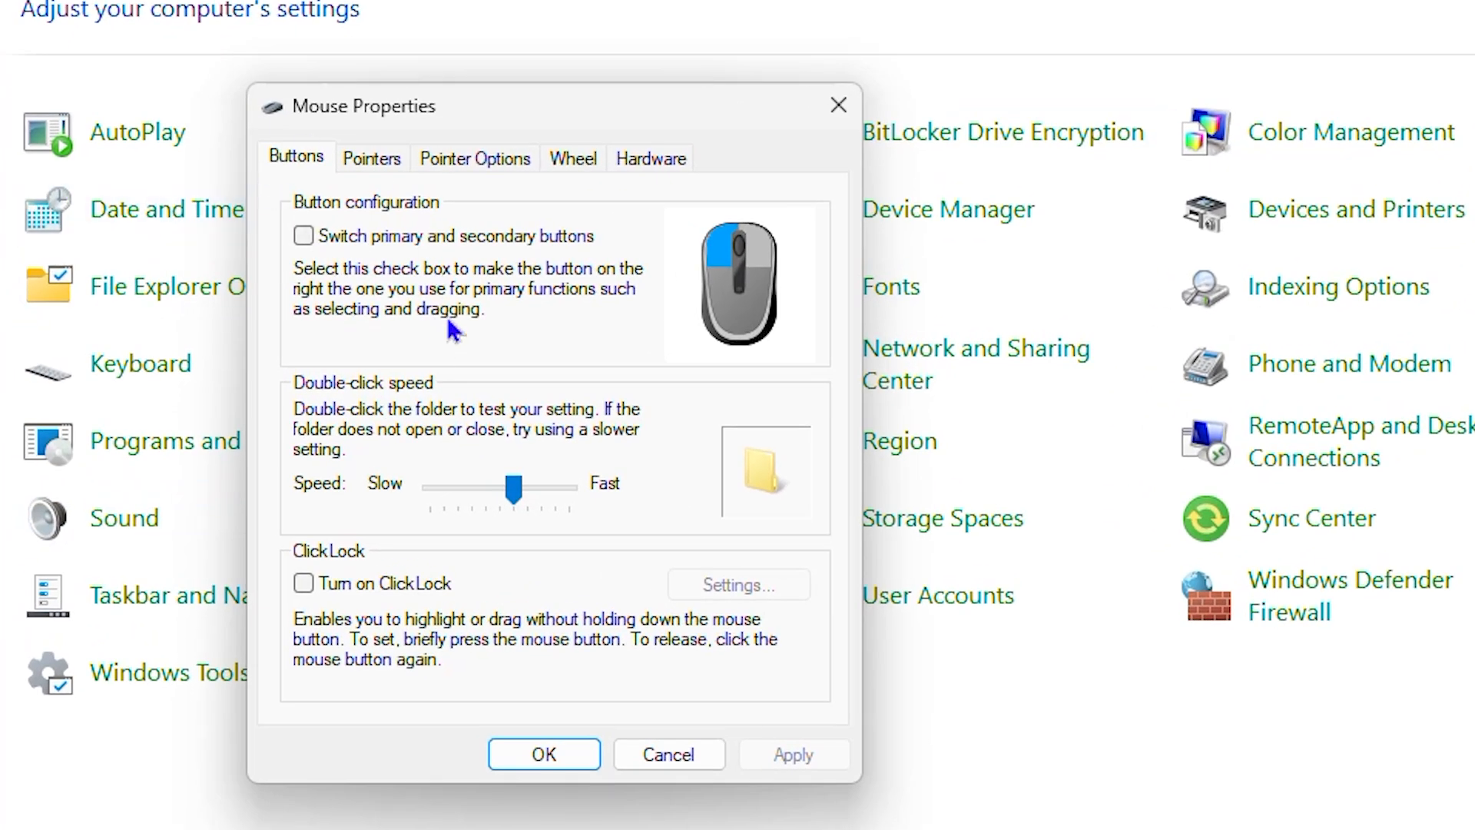
{"action": "mouse_move", "coordinate": [668, 434]}
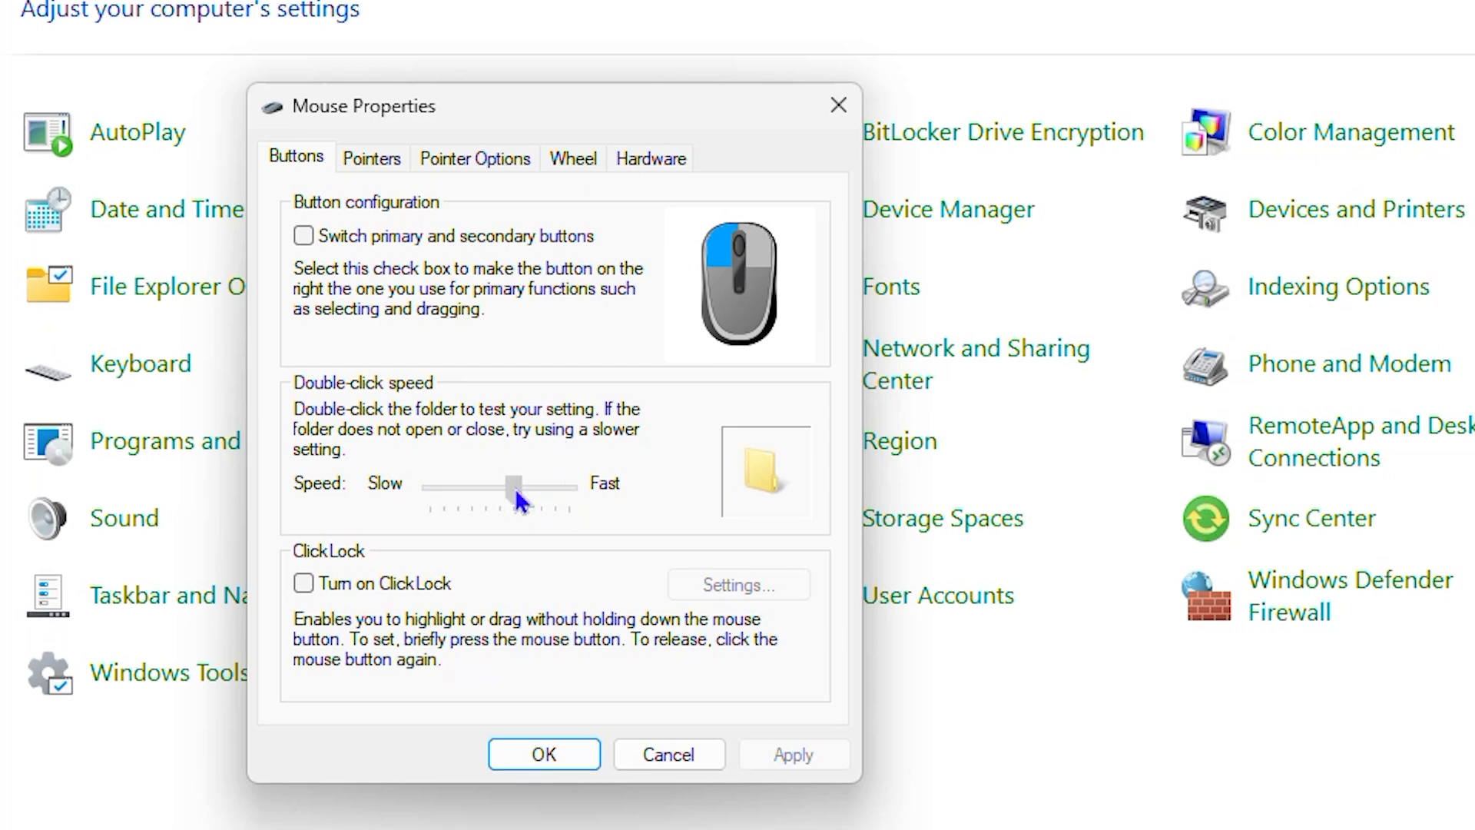
Step: Leave the double-click speed slider just left of centre and apply it
{"action": "left_click_drag", "start_coordinate": [517, 489], "coordinate": [569, 489]}
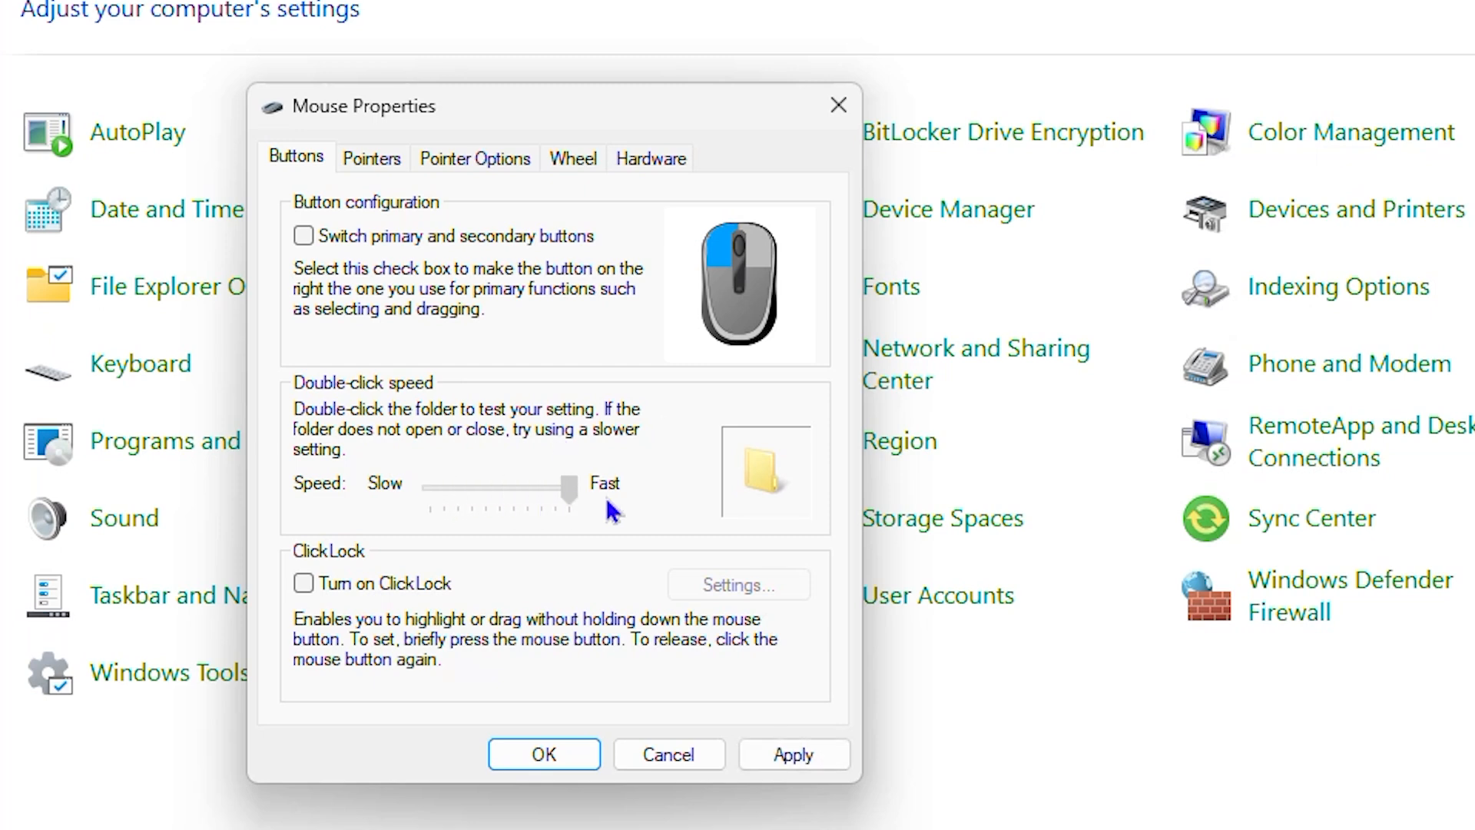
{"action": "left_click_drag", "start_coordinate": [612, 508], "coordinate": [554, 489]}
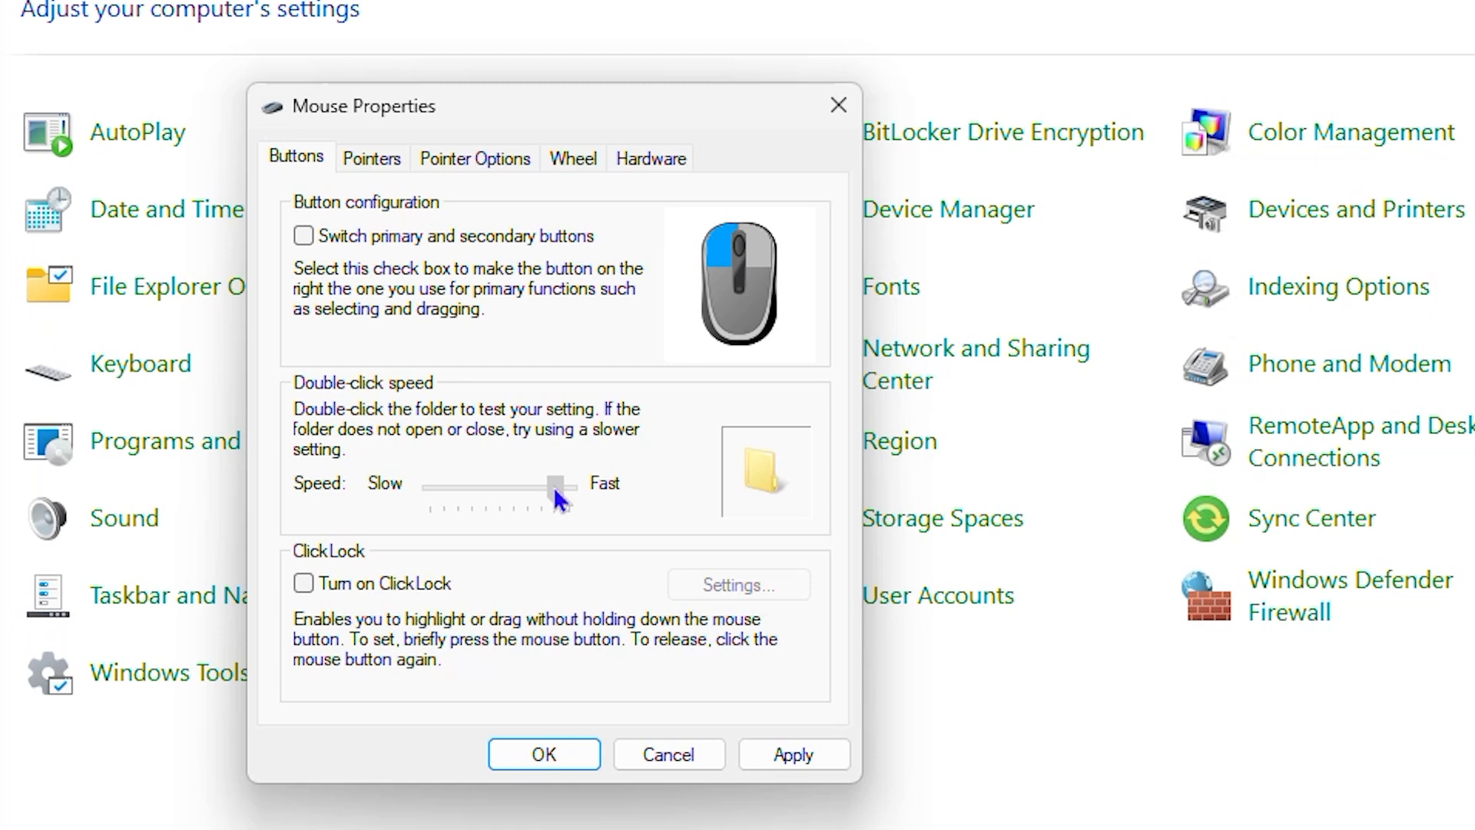
{"action": "left_click_drag", "start_coordinate": [555, 489], "coordinate": [467, 489]}
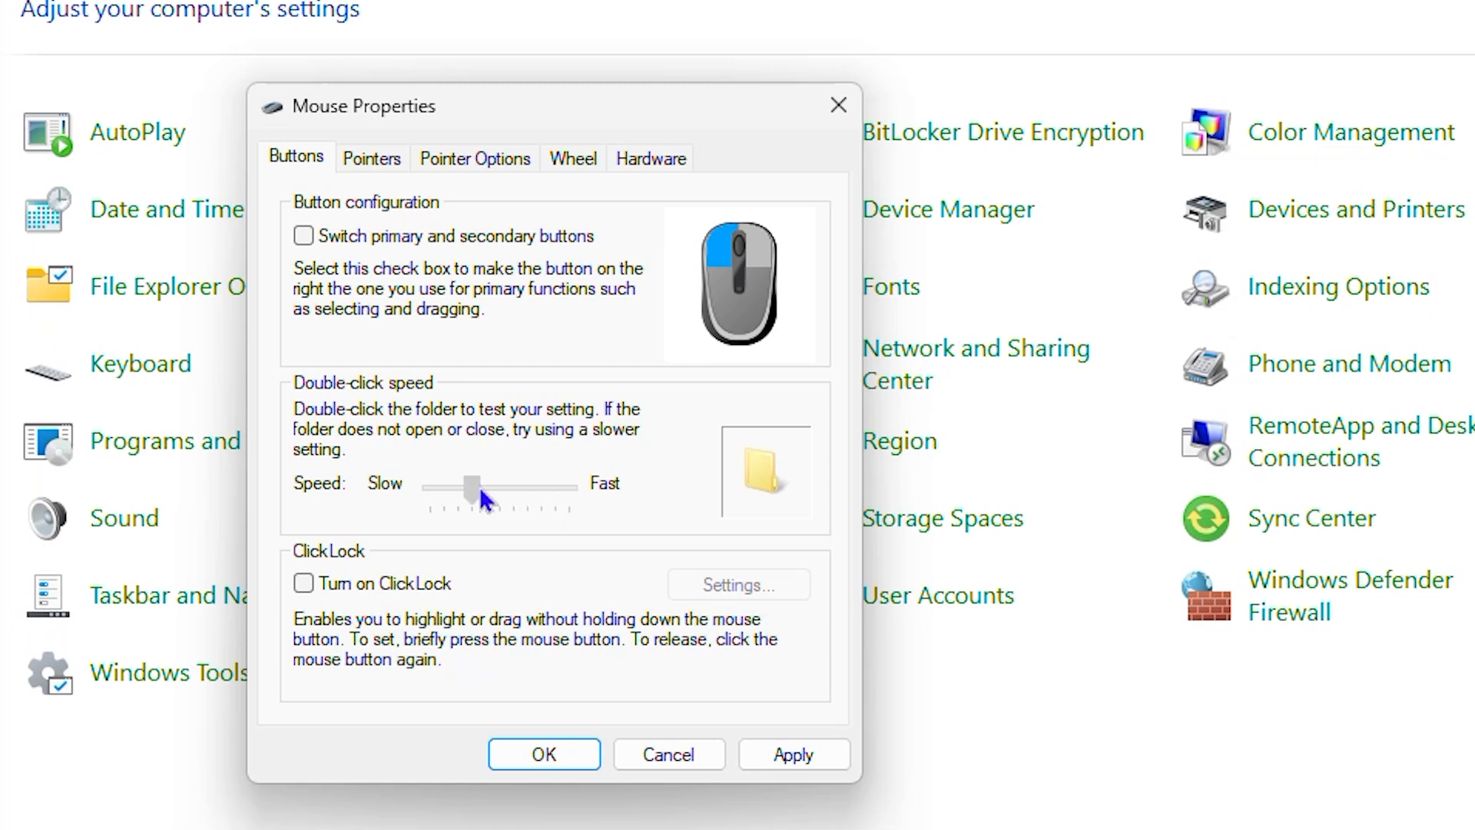
{"action": "left_click_drag", "start_coordinate": [467, 487], "coordinate": [498, 487]}
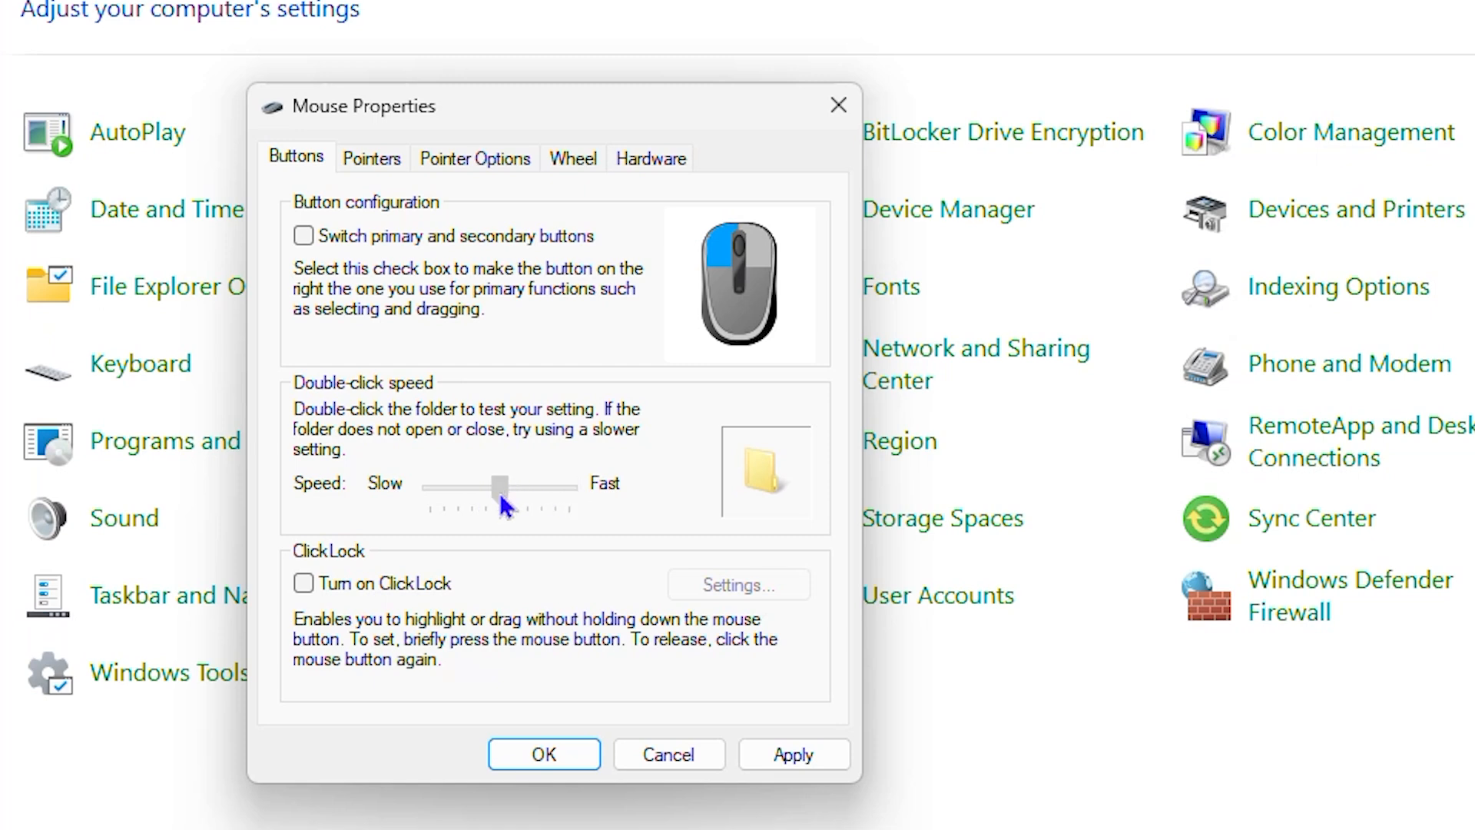
{"action": "left_click", "coordinate": [793, 753]}
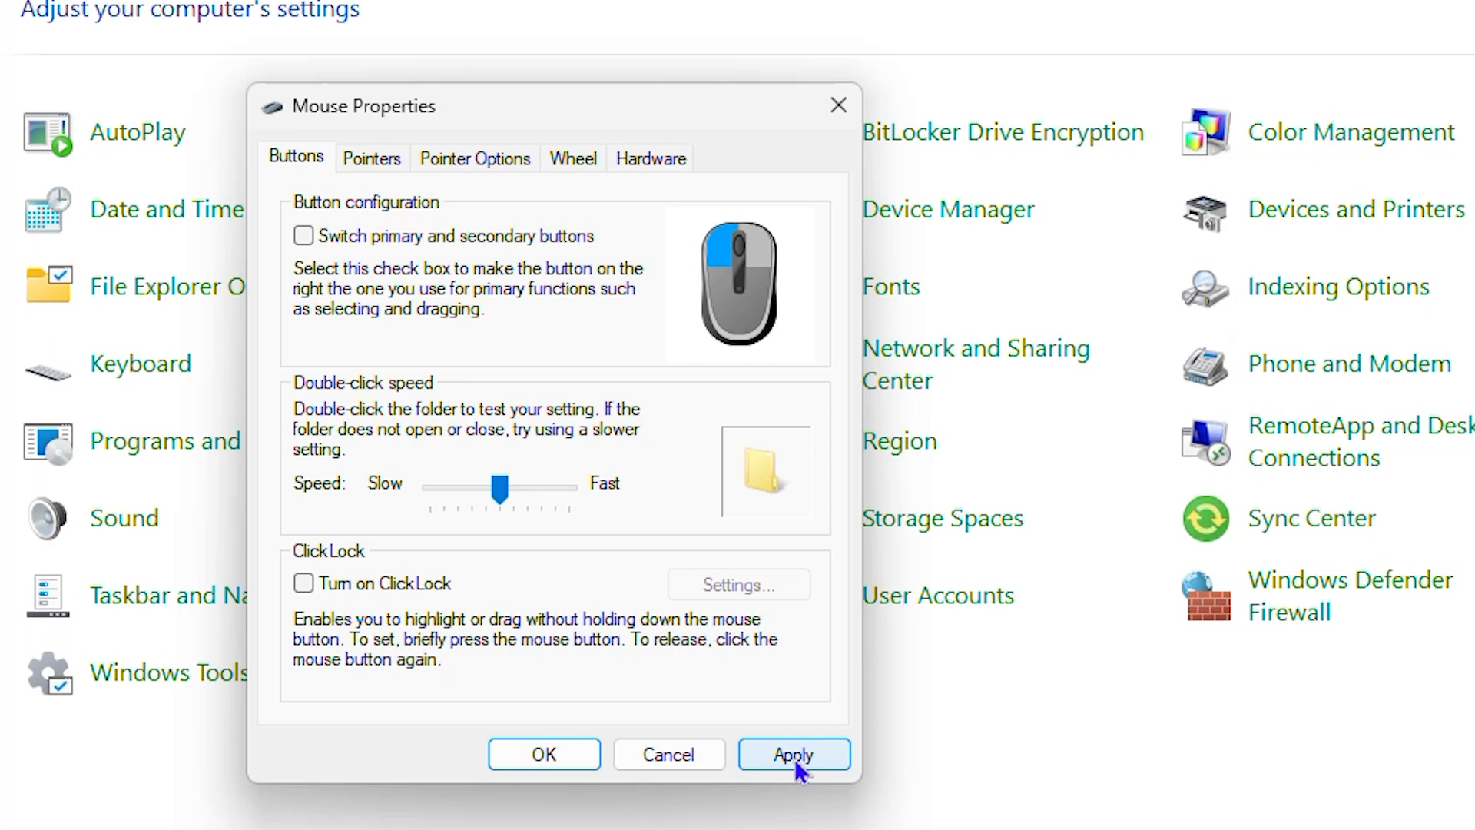